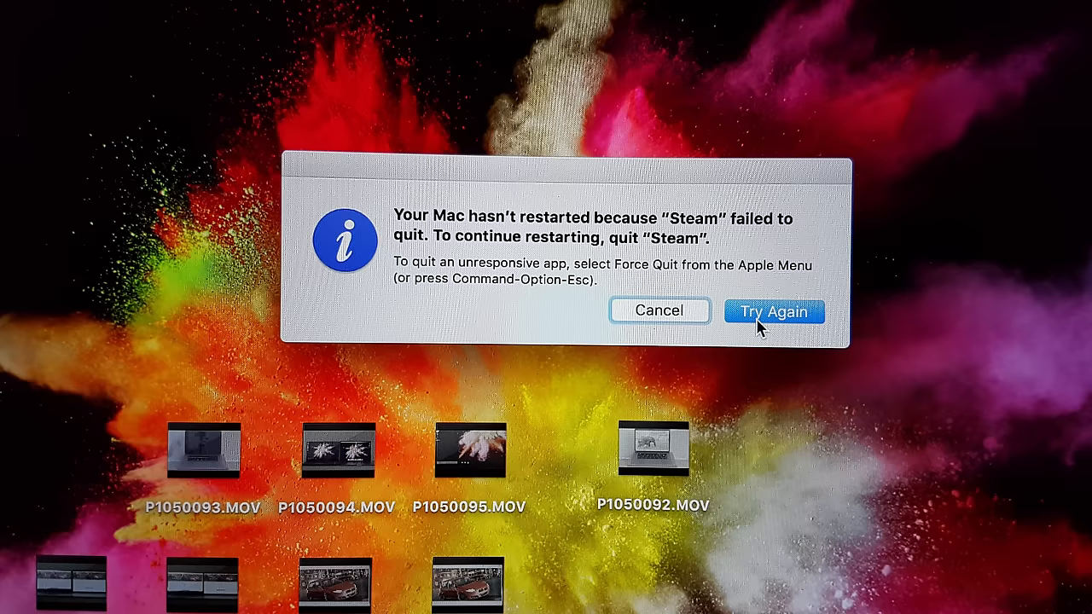
Retry the restart blocked by Steam so the Mac reboots into its crash recovery notices.
left_click(772, 310)
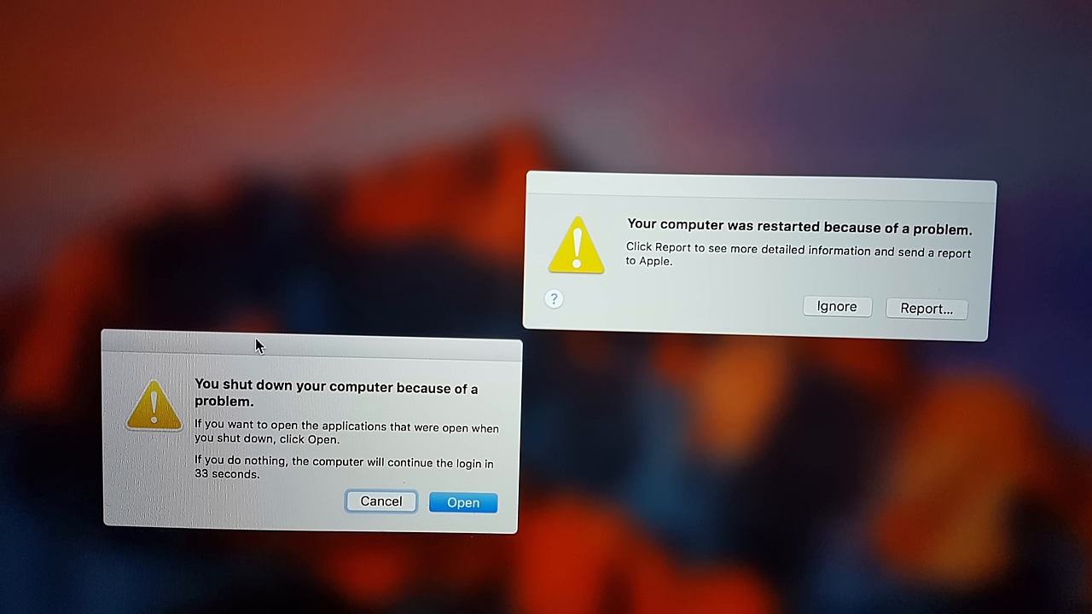